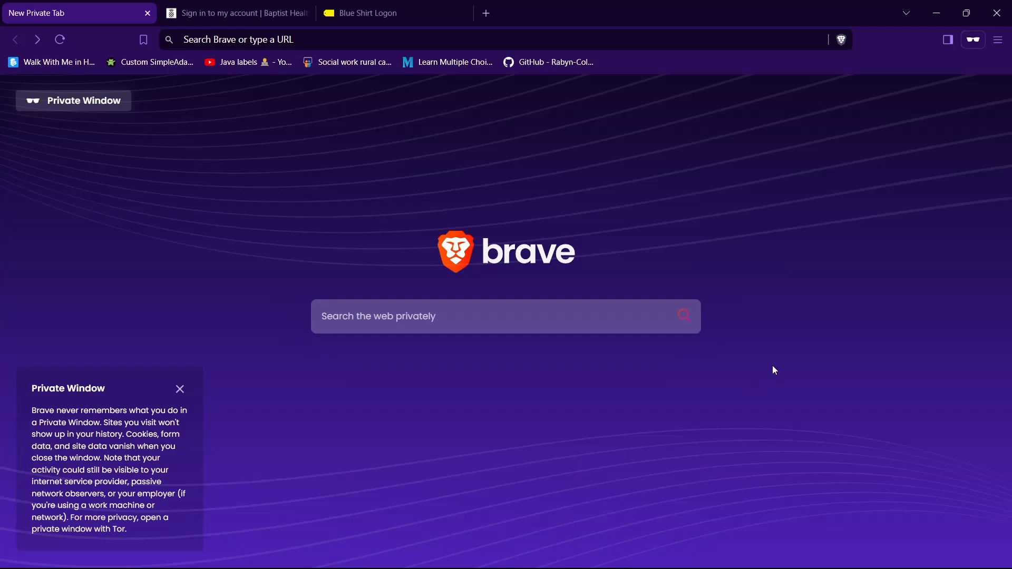
mouse_move(773, 362)
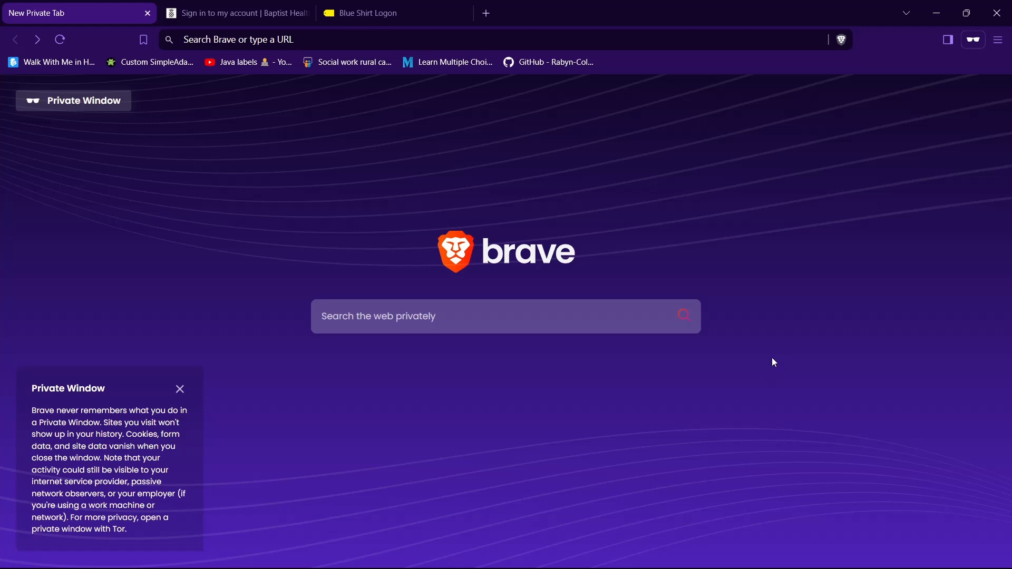
mouse_move(591, 183)
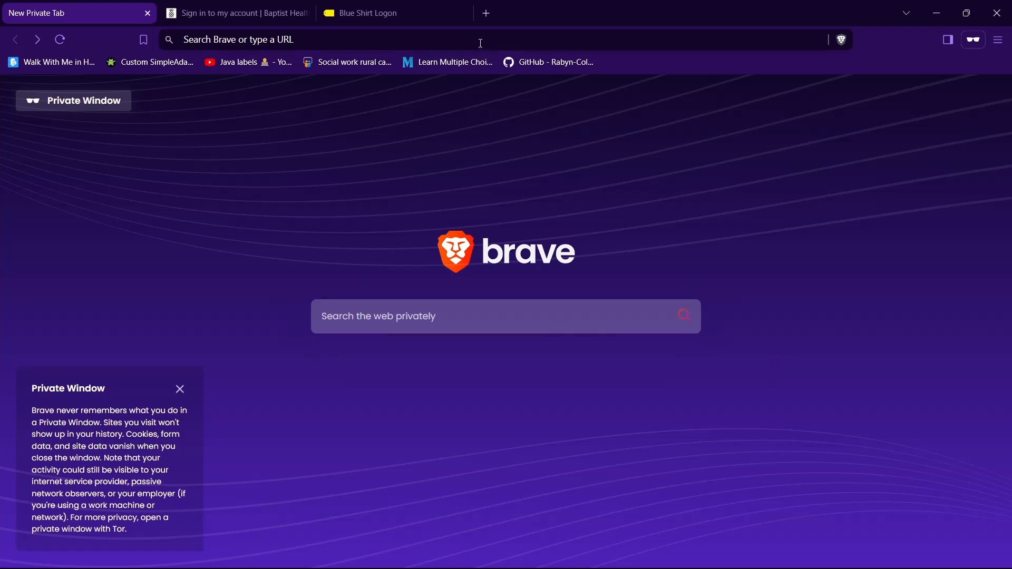
Search for 'autozone employee' and open the AutoZoner Login result.
type("autoz")
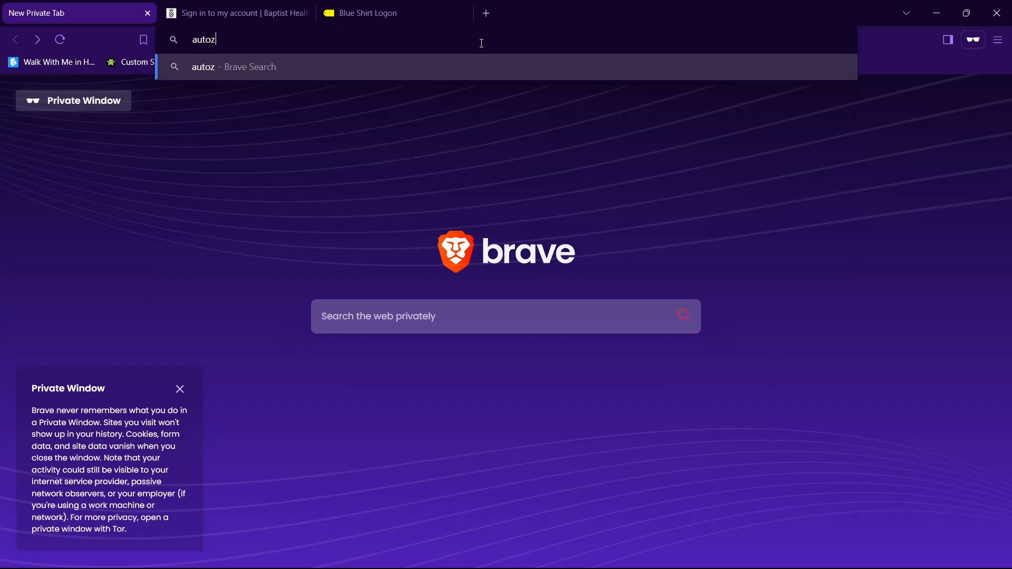
type("one empl")
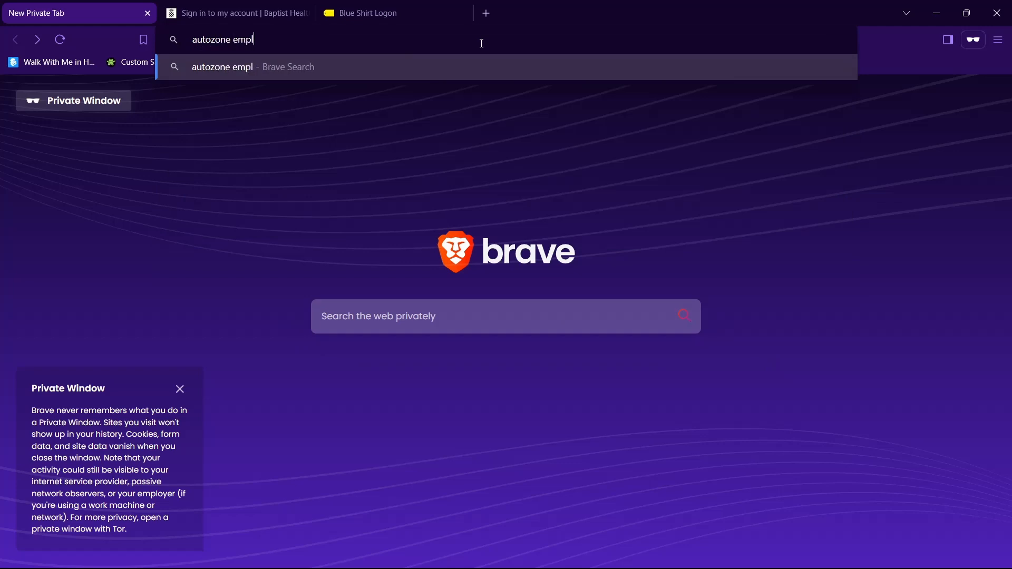
key("Return")
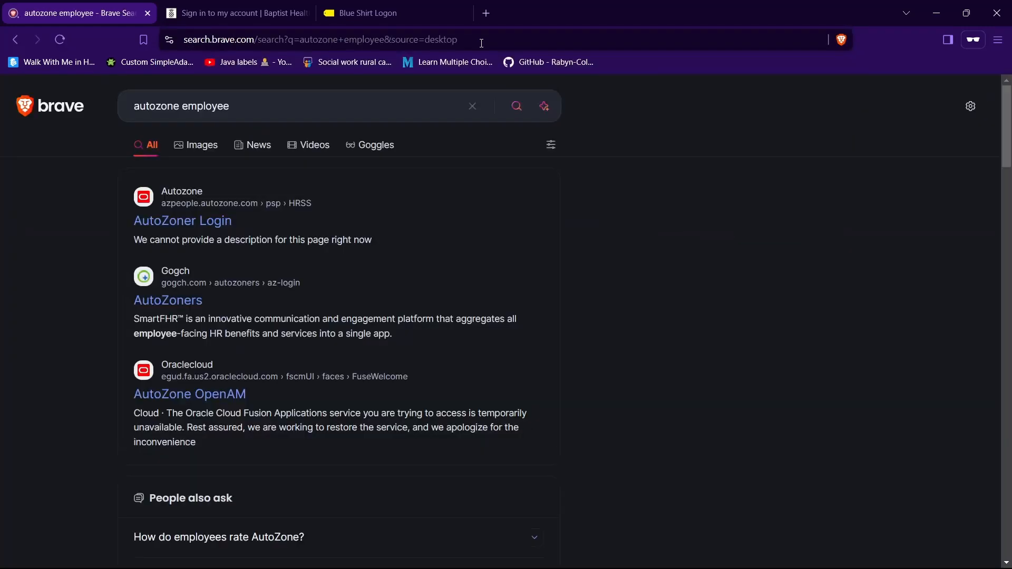
mouse_move(183, 221)
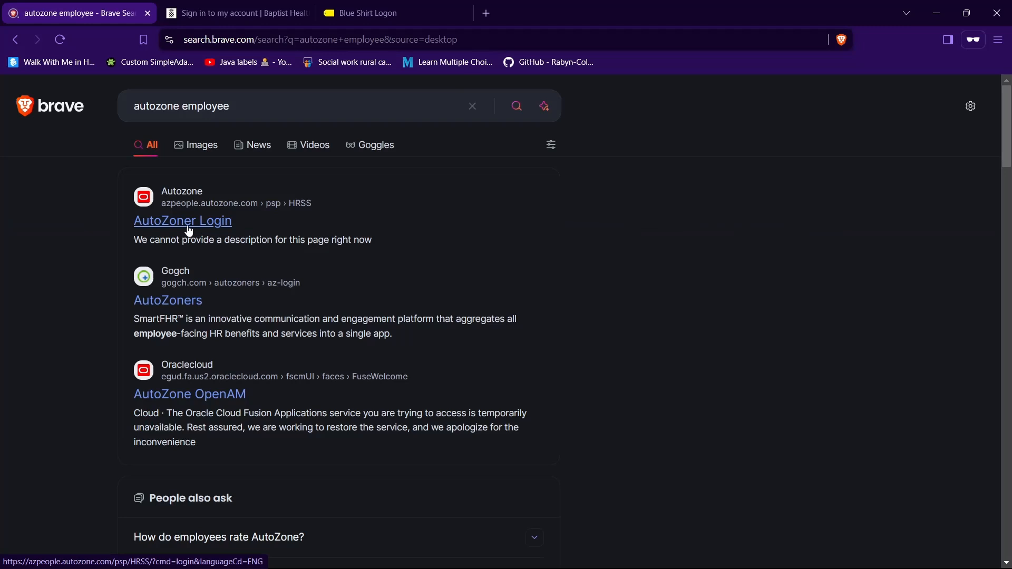
mouse_move(248, 219)
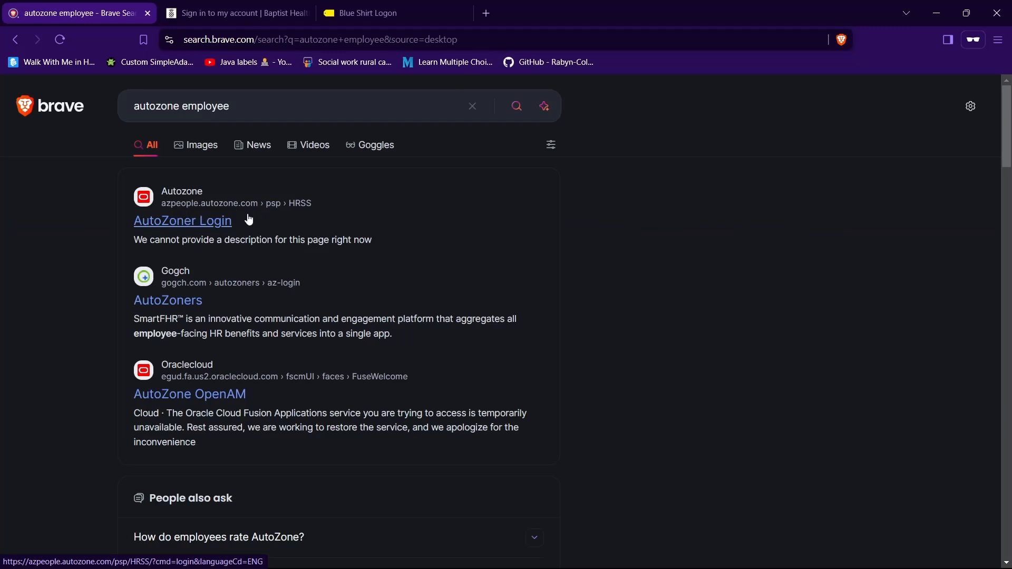
left_click(183, 220)
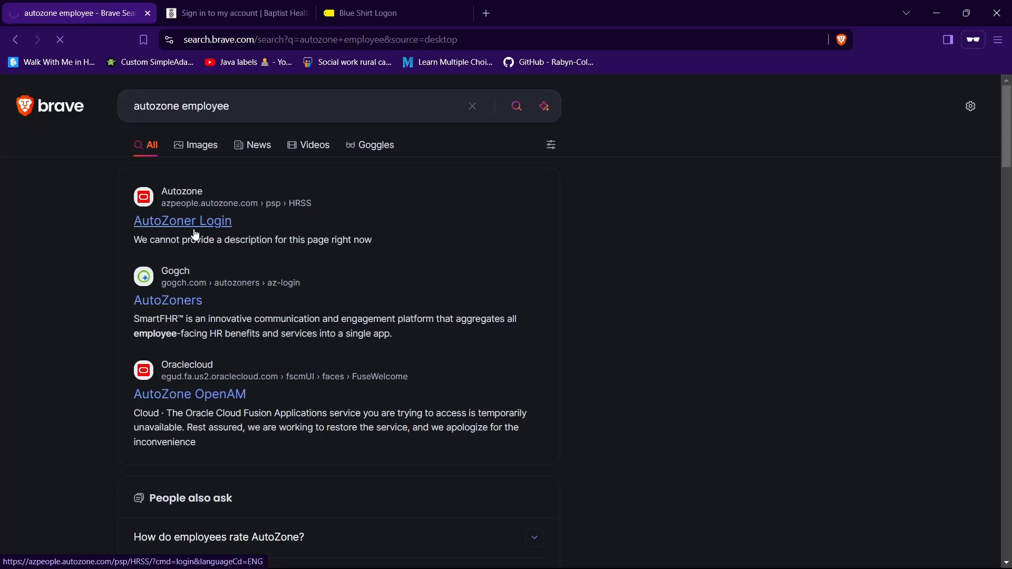
left_click(182, 220)
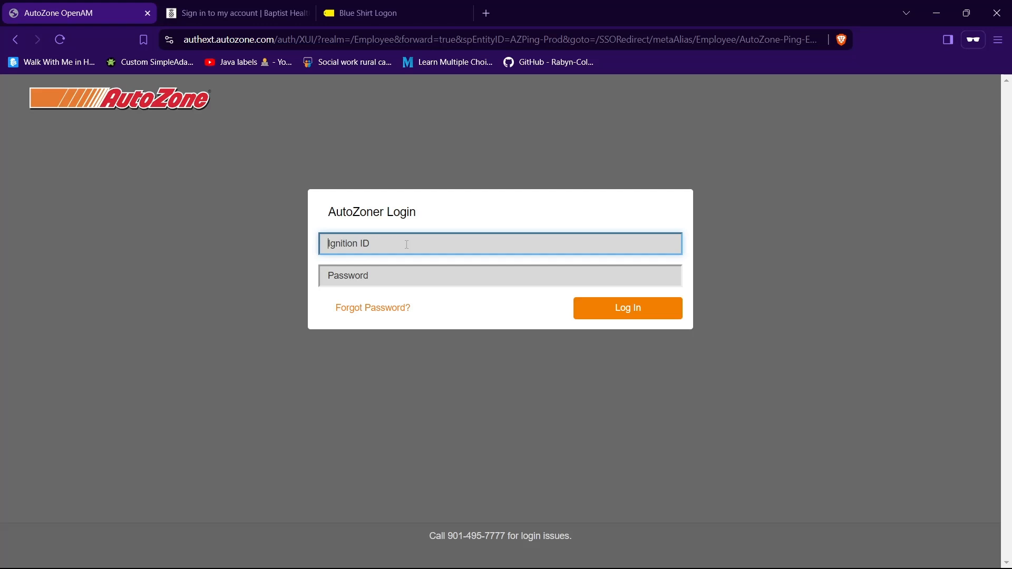
type("201247410")
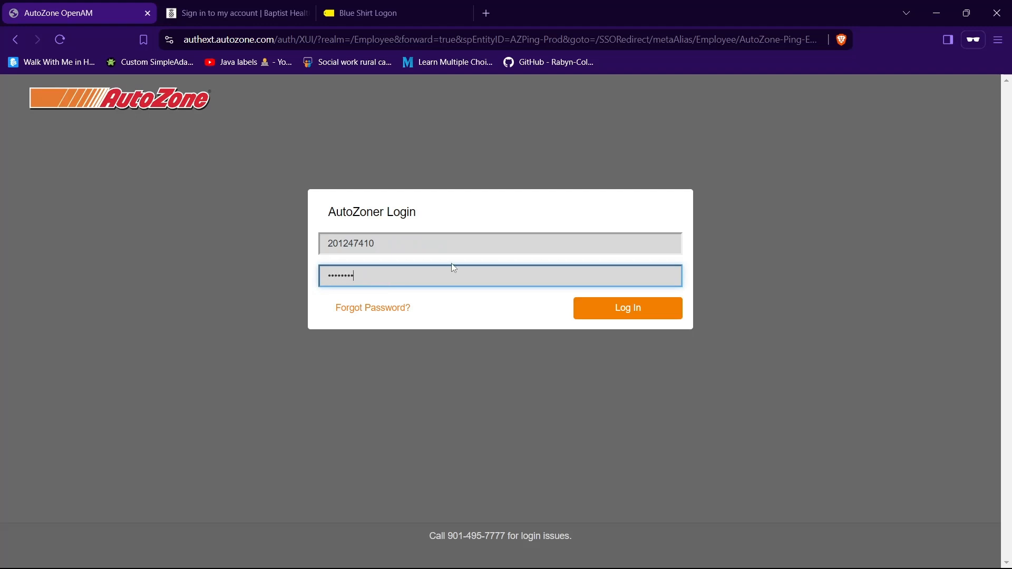
mouse_move(393, 317)
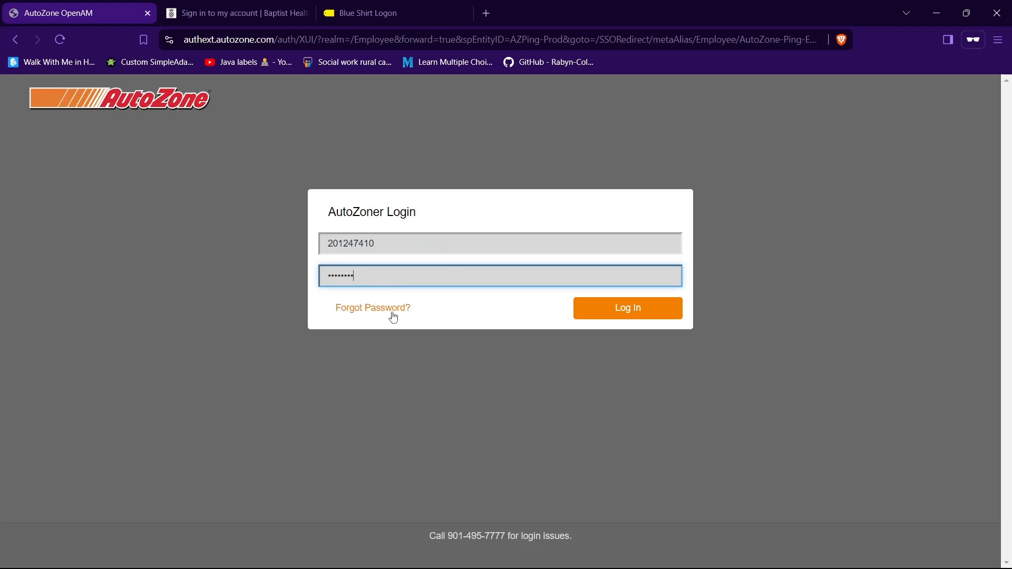
mouse_move(489, 207)
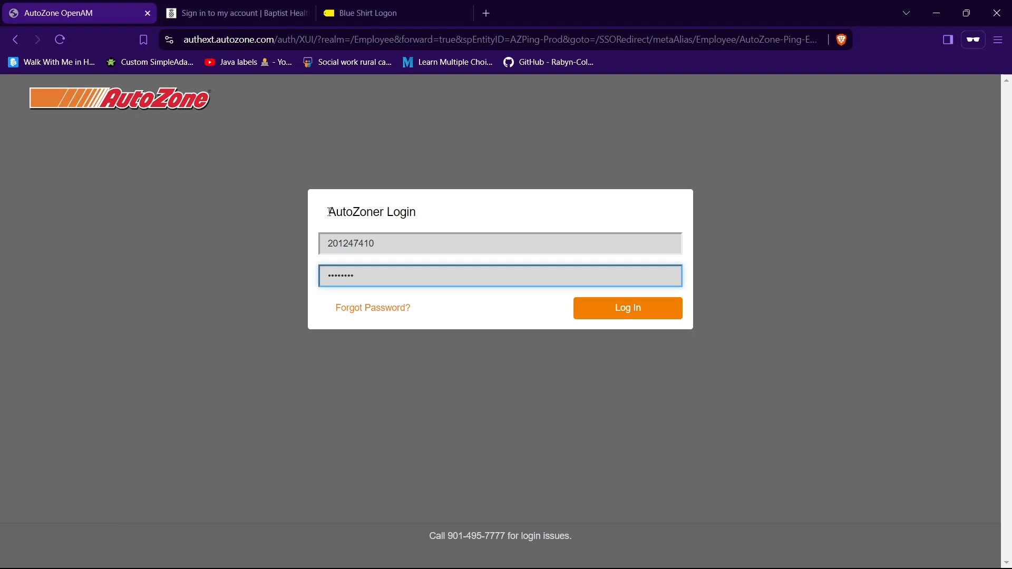
mouse_move(492, 222)
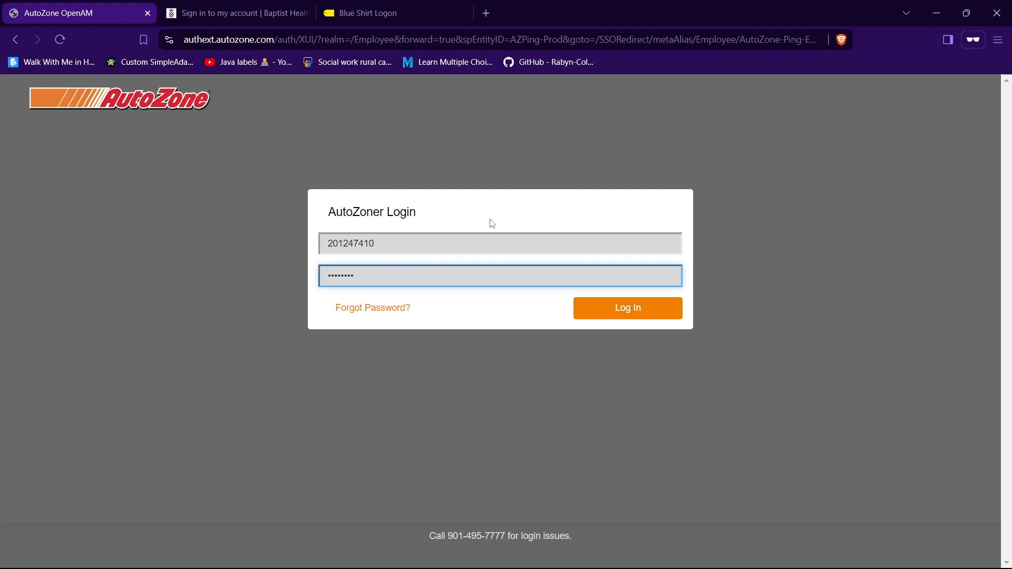
type("•")
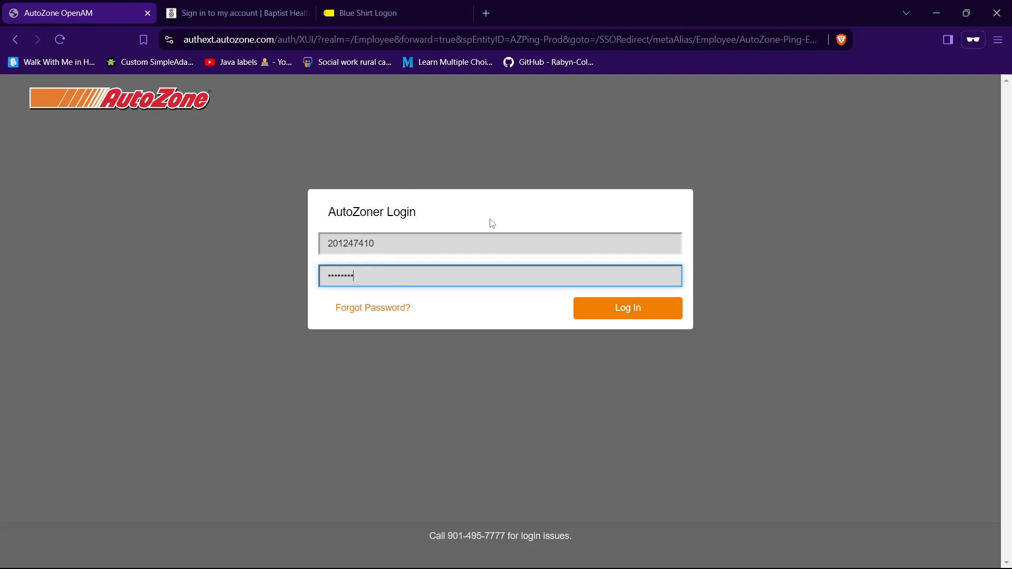